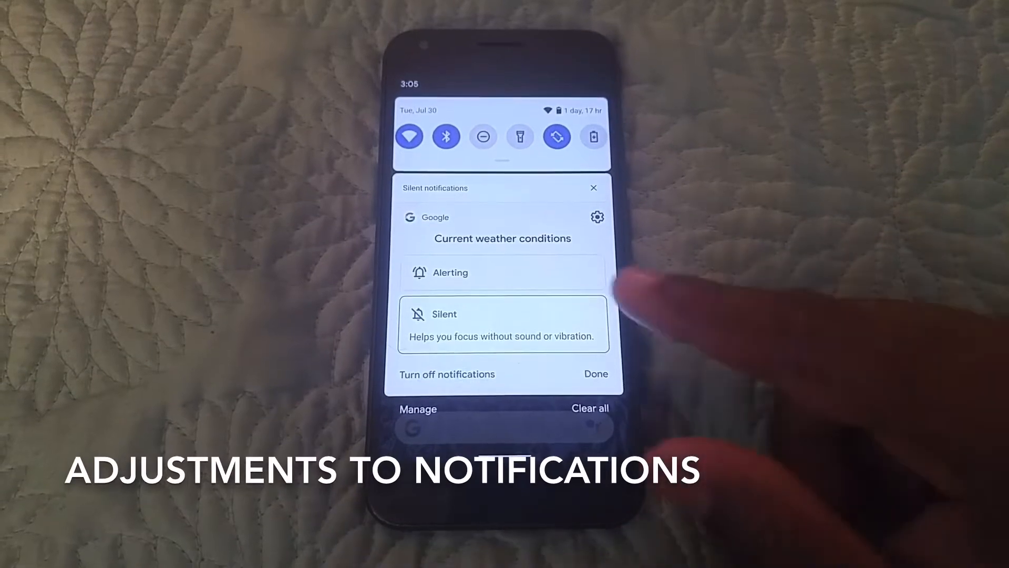
pyautogui.moveTo(592, 282)
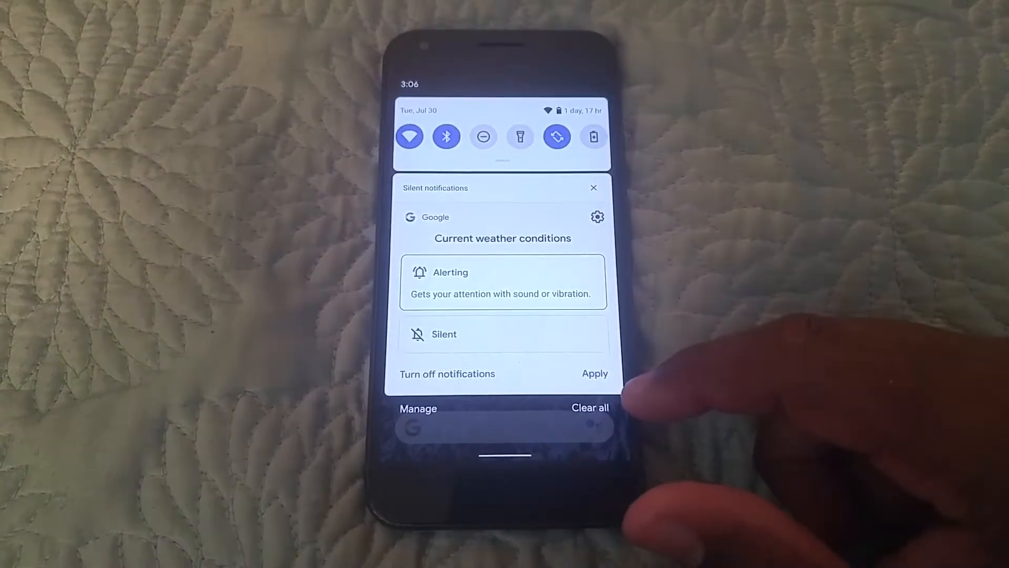
# - Switch the Google Miscellaneous notifications from Silent to Alerting and apply the change
pyautogui.click(503, 334)
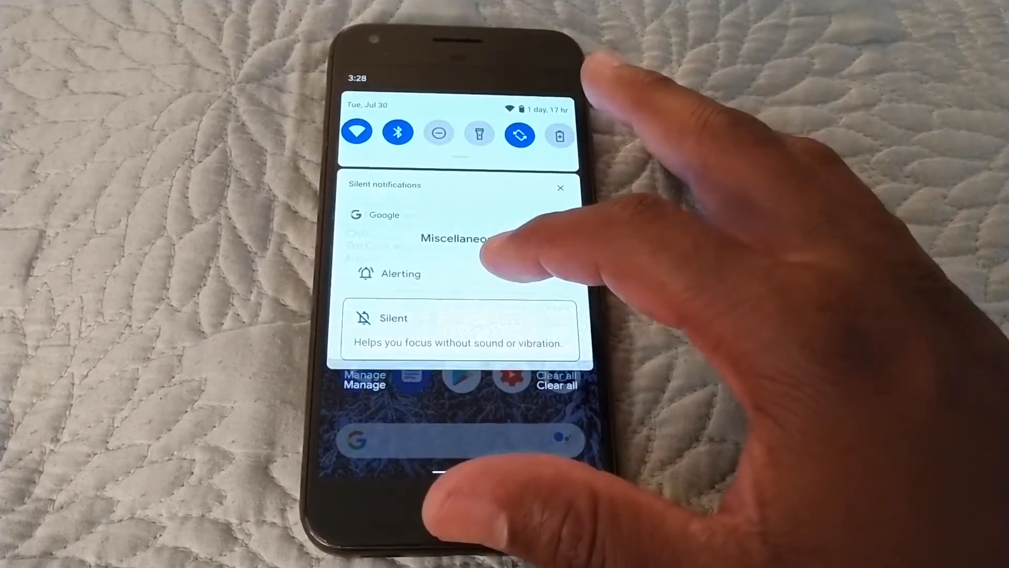
pyautogui.click(462, 328)
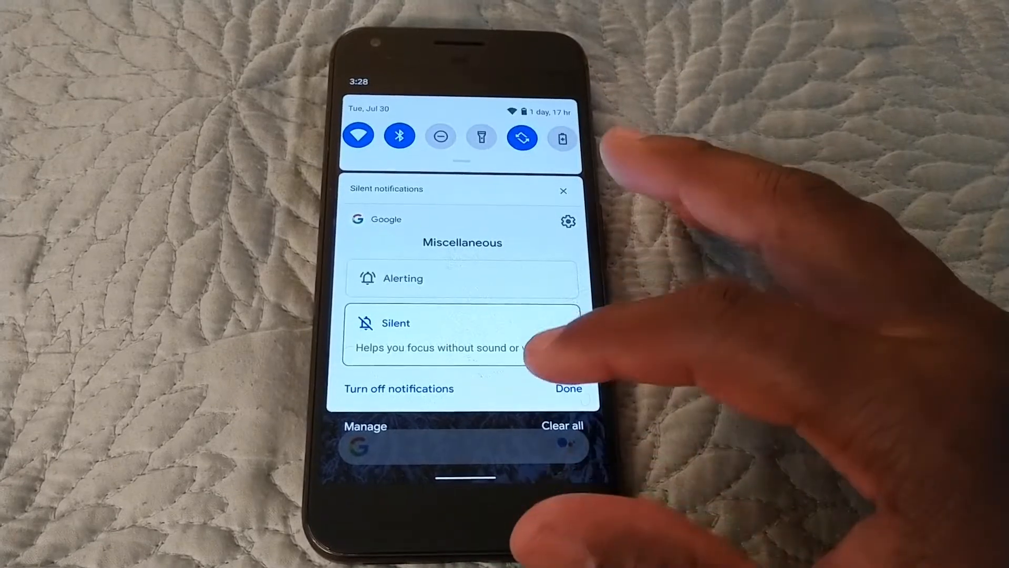
pyautogui.click(461, 275)
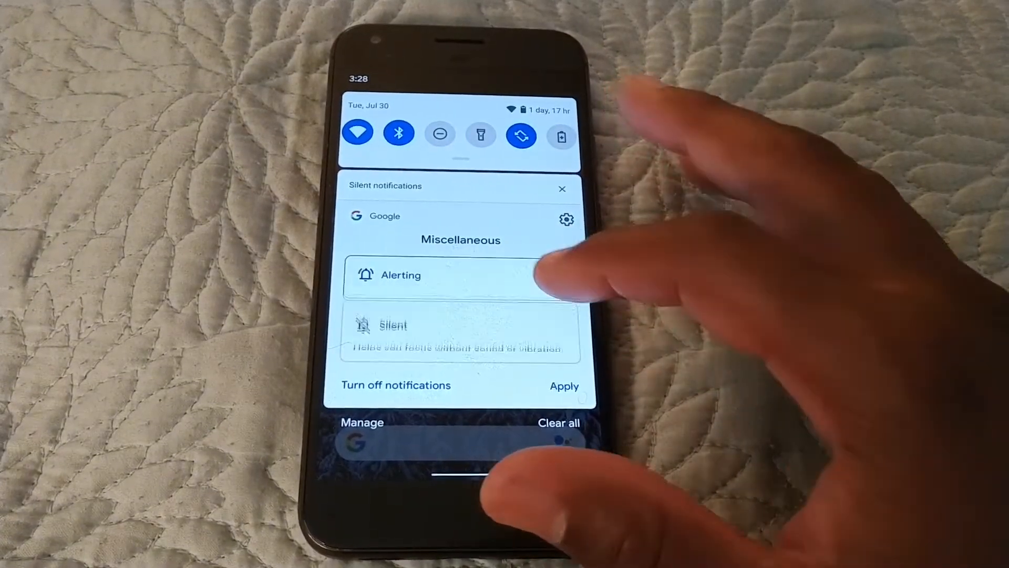
pyautogui.click(460, 275)
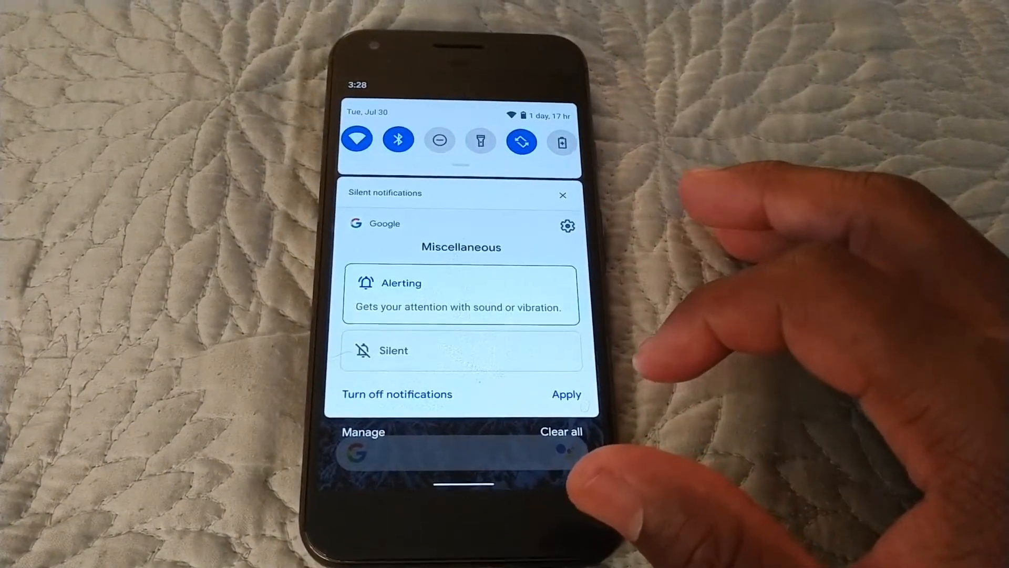
pyautogui.click(460, 350)
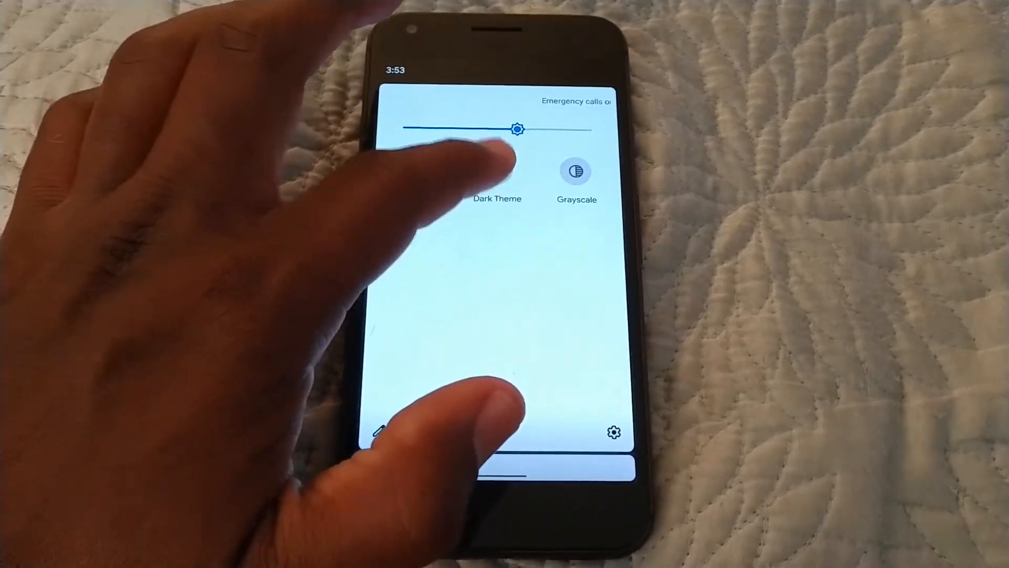
# - Turn on the system Dark Theme from Quick Settings, then launch Messages from the home screen
pyautogui.click(494, 171)
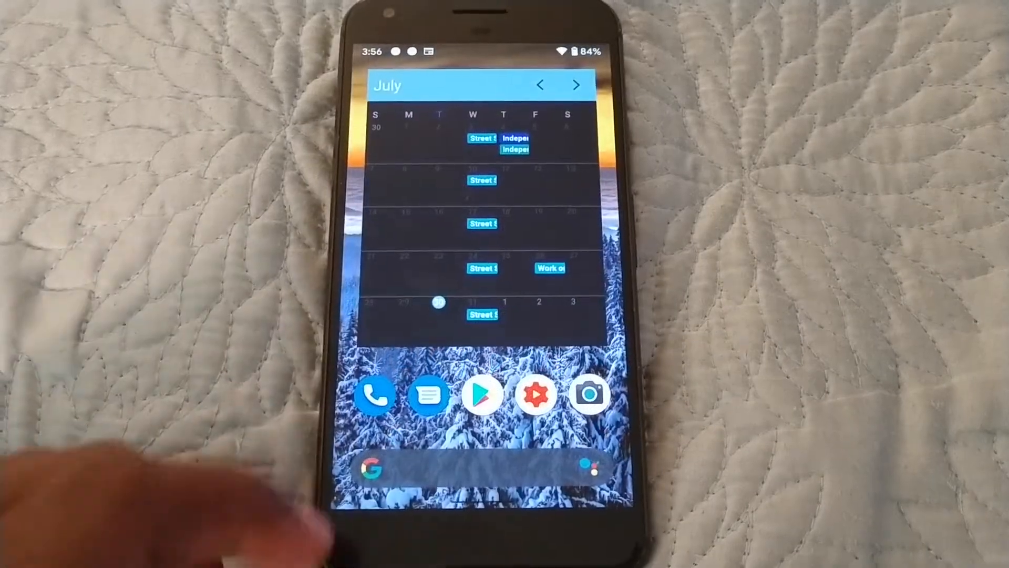
pyautogui.click(429, 394)
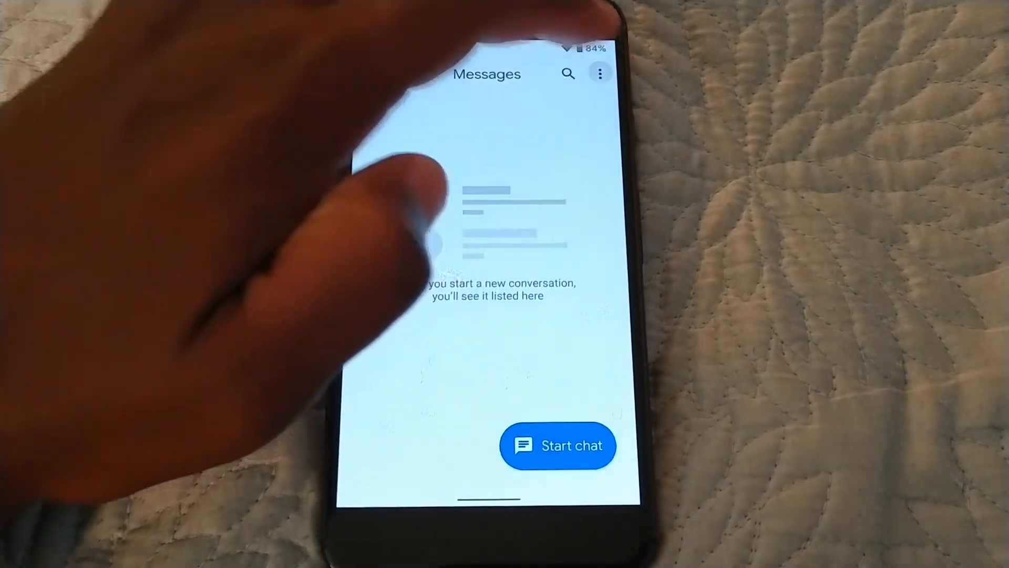
# - Enable dark mode in Messages from its overflow menu
pyautogui.click(601, 73)
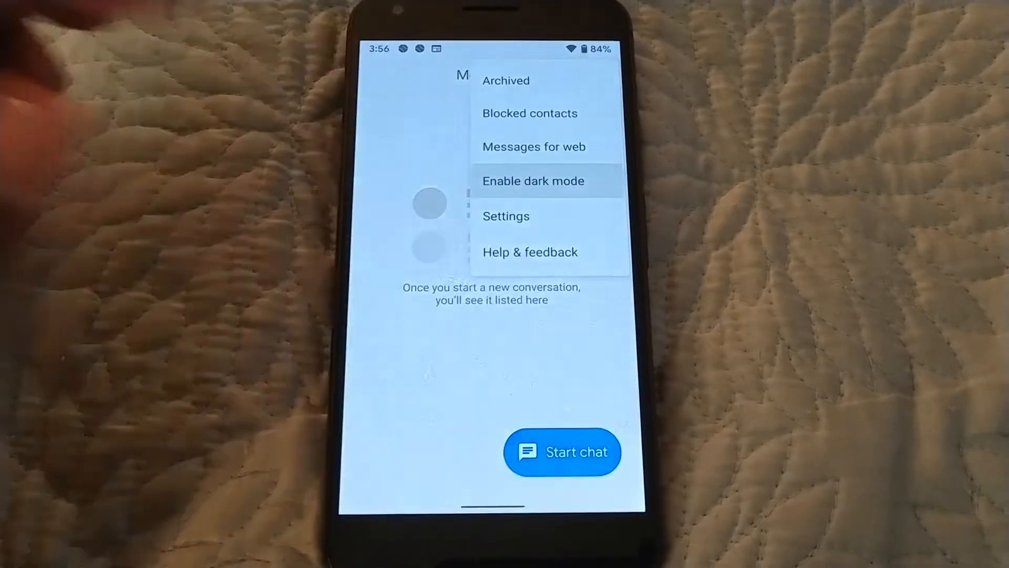
pyautogui.click(533, 181)
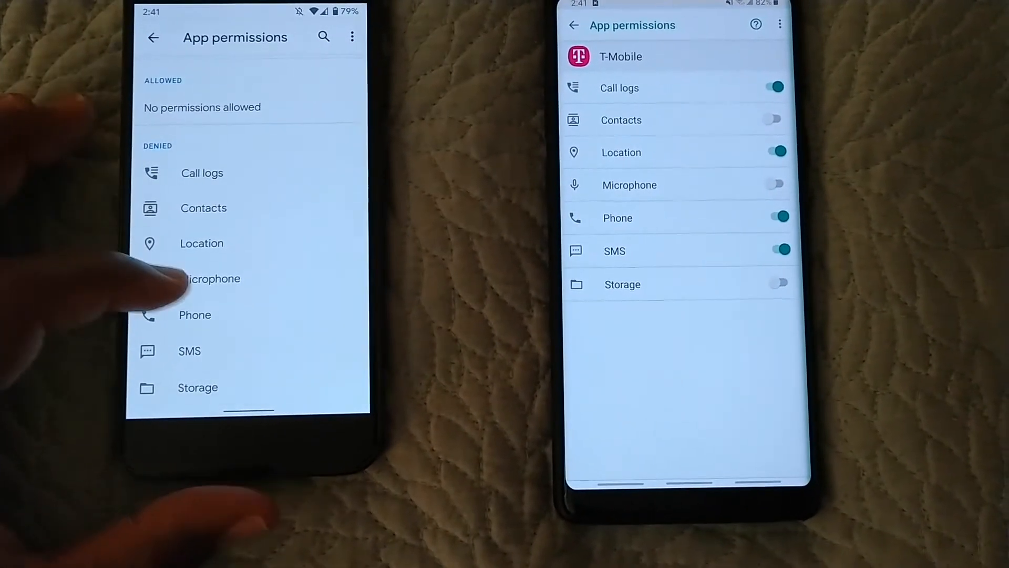
# - Show the T-Mobile app permissions split into Allowed and Denied sections
pyautogui.click(212, 277)
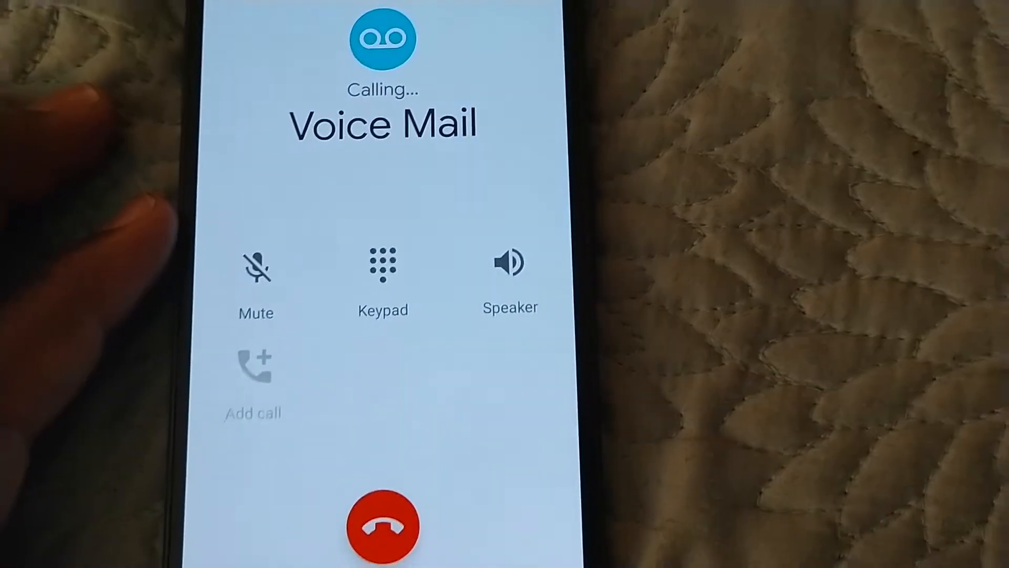
# - End the Voice Mail call from its floating bubble over the home screen
pyautogui.click(383, 264)
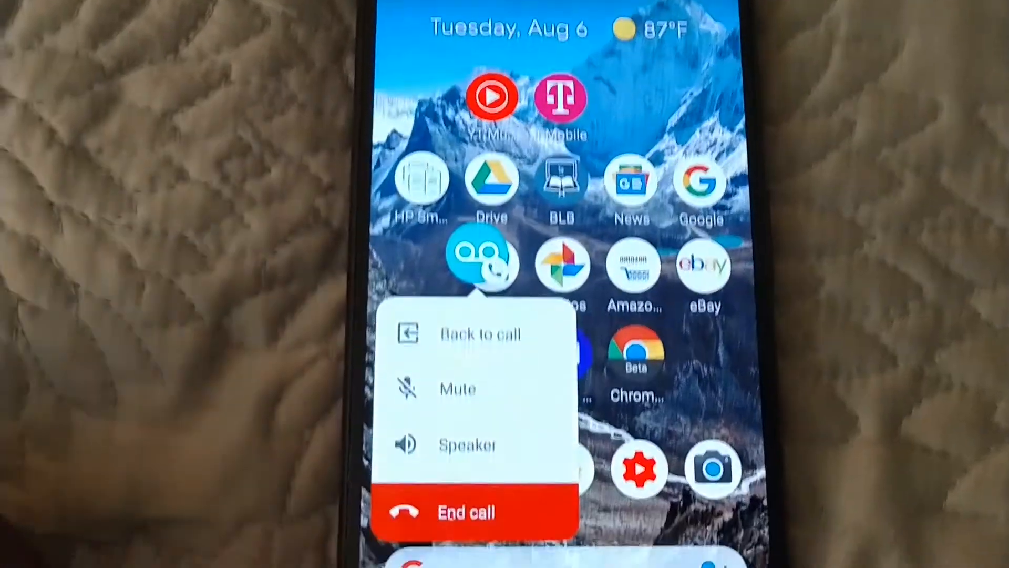
pyautogui.click(466, 511)
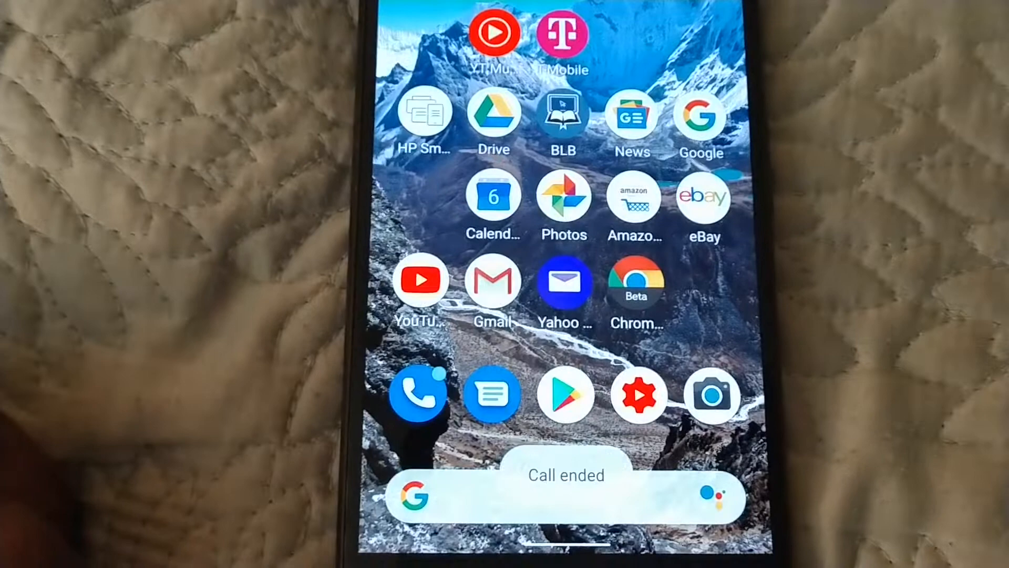